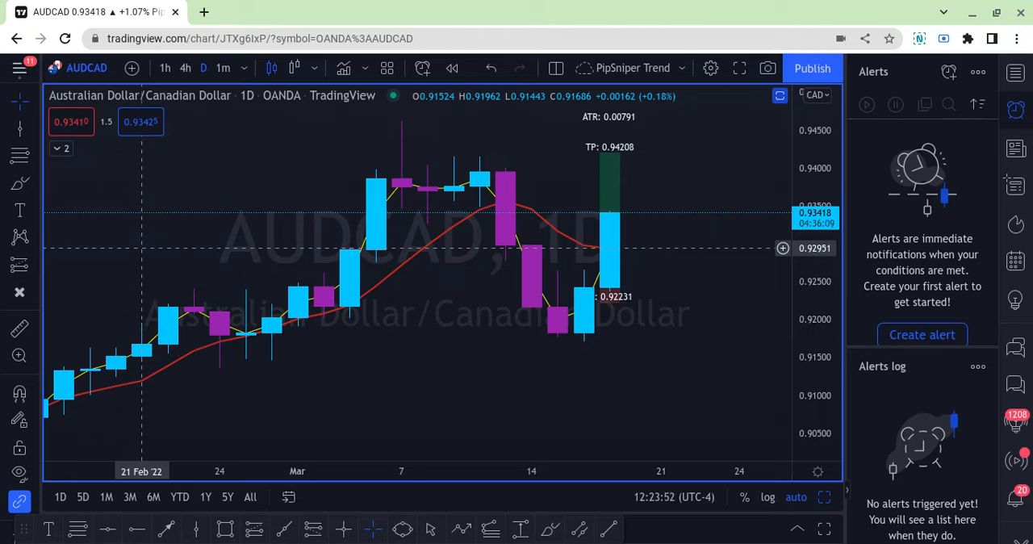
{"action": "mouse_move", "coordinate": [661, 297]}
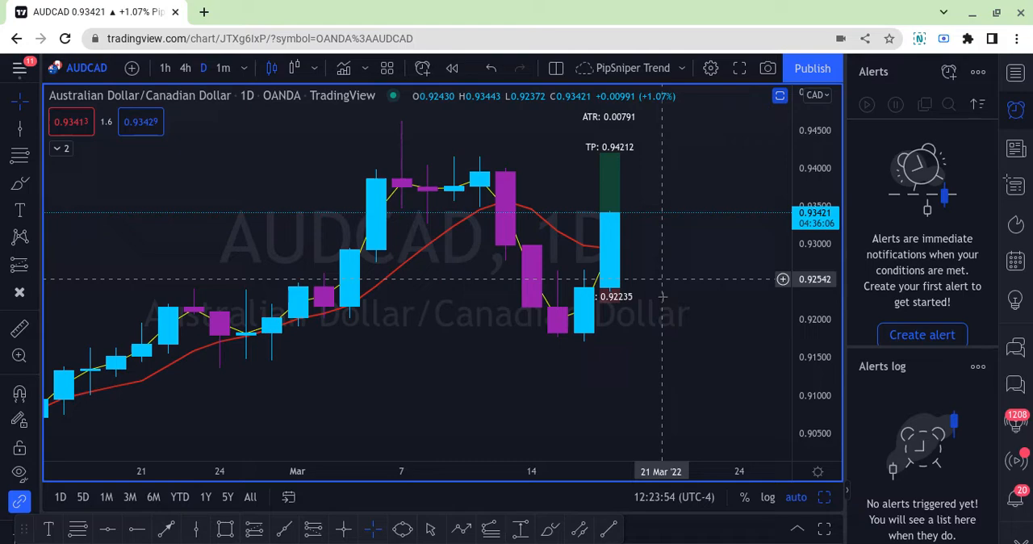
{"action": "mouse_move", "coordinate": [277, 369]}
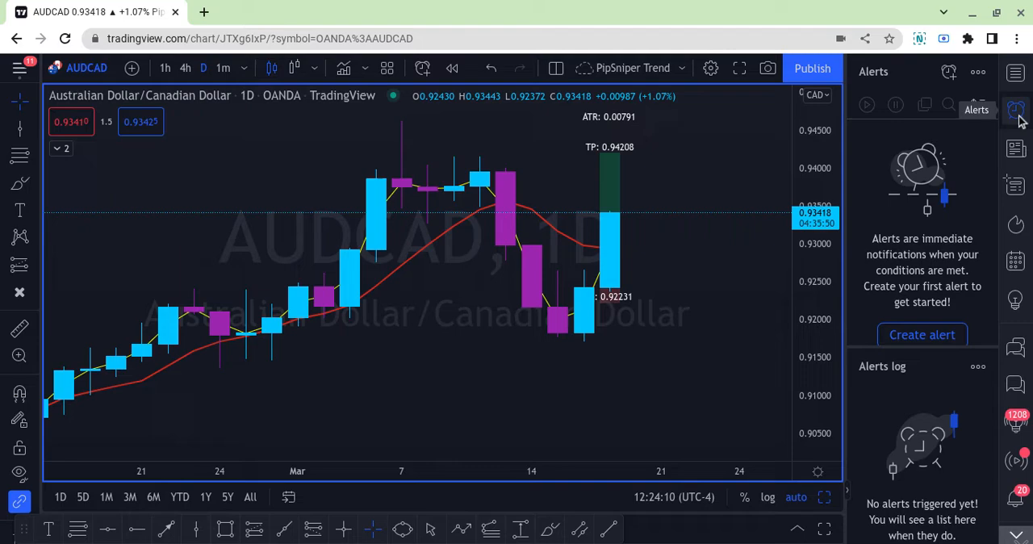
- Start a new AUDCAD alert with the condition set to Crossing Up
{"action": "left_click", "coordinate": [949, 71]}
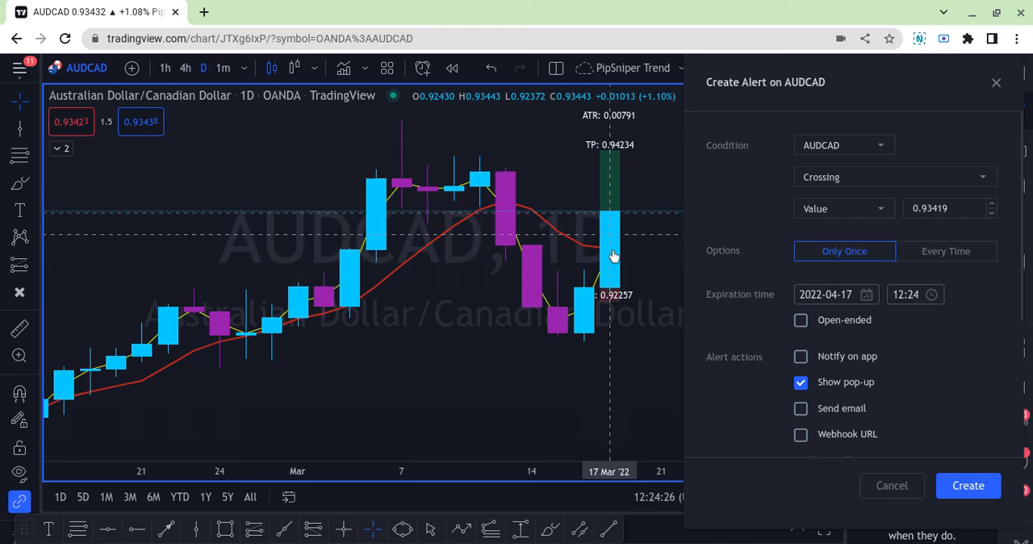
{"action": "left_click", "coordinate": [895, 178]}
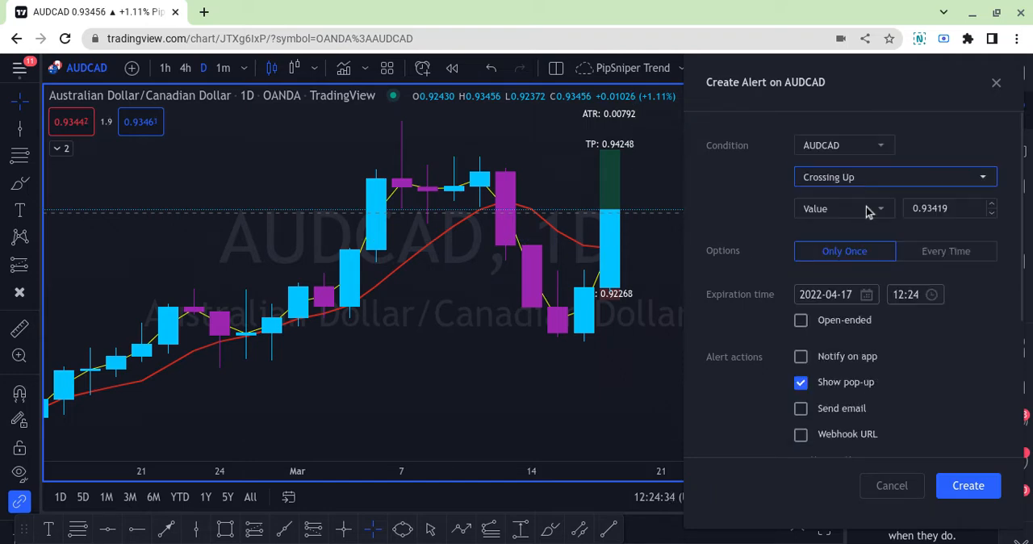
{"action": "left_click", "coordinate": [842, 208]}
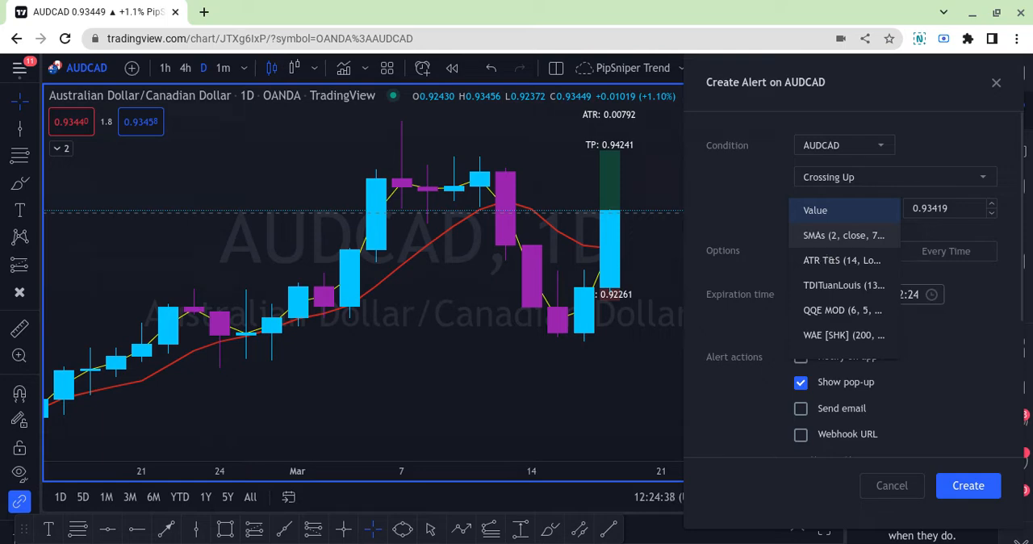
- Compare price against the SMAs indicator's second line, the 7-period SMA
{"action": "left_click", "coordinate": [843, 235]}
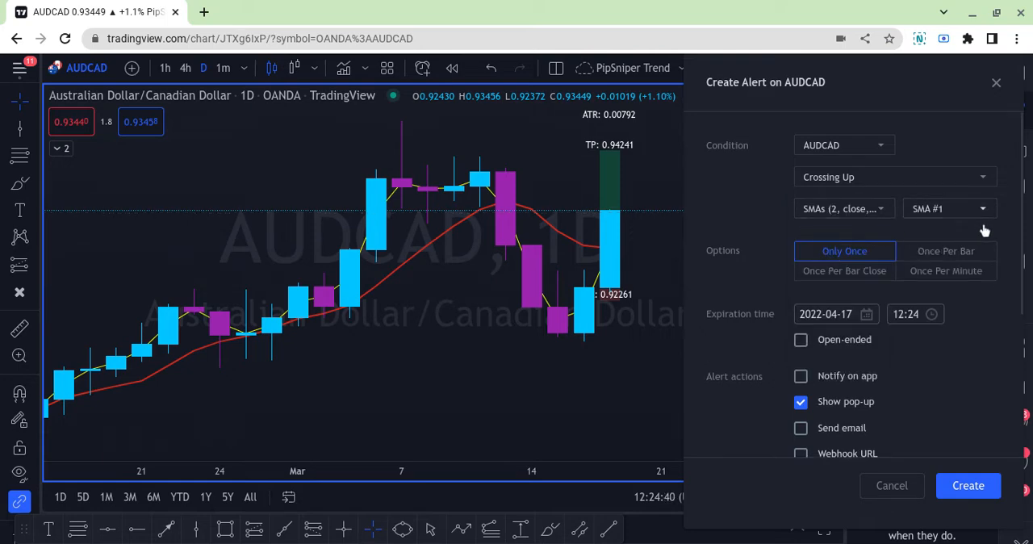
{"action": "mouse_move", "coordinate": [397, 293]}
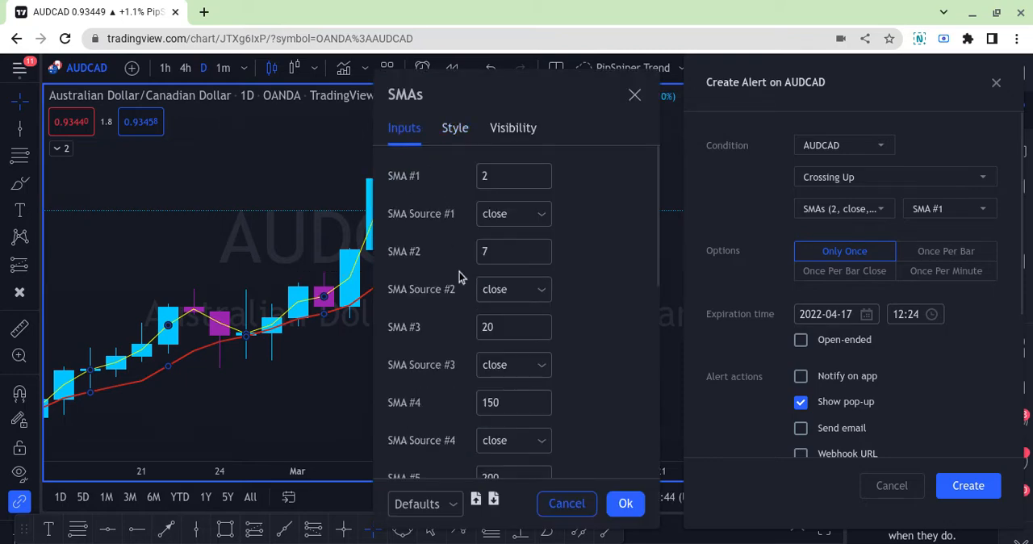
{"action": "left_click", "coordinate": [455, 128]}
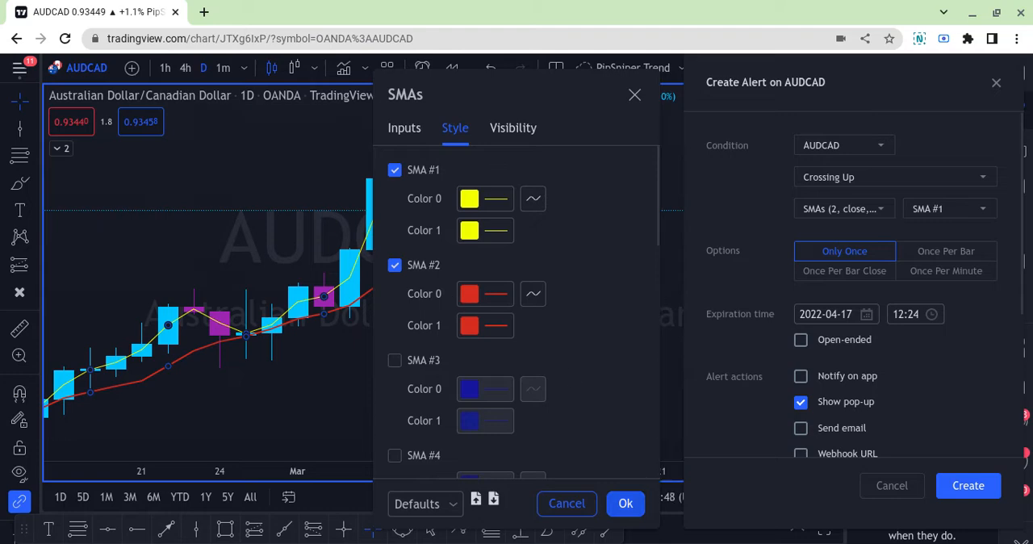
{"action": "left_click", "coordinate": [949, 208]}
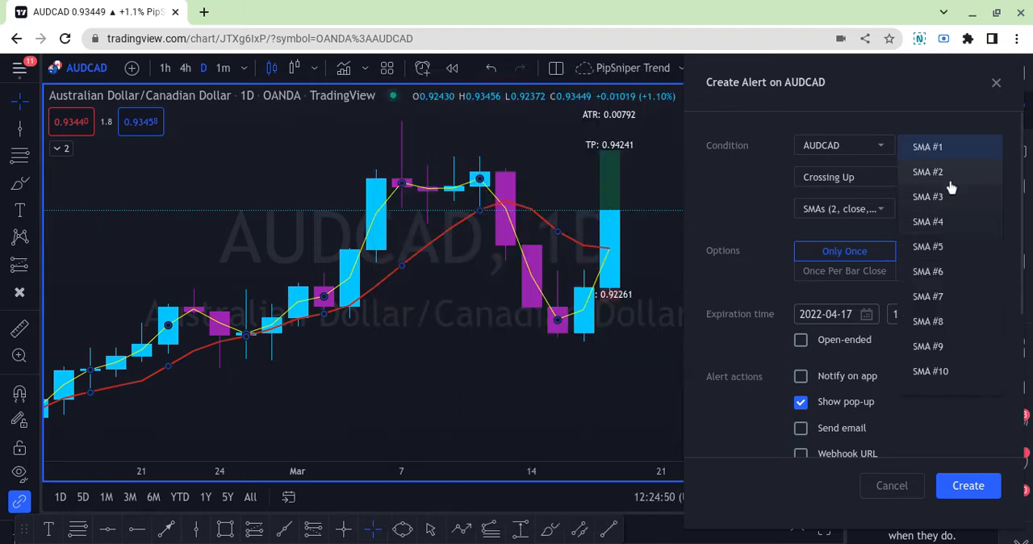
{"action": "left_click", "coordinate": [927, 171]}
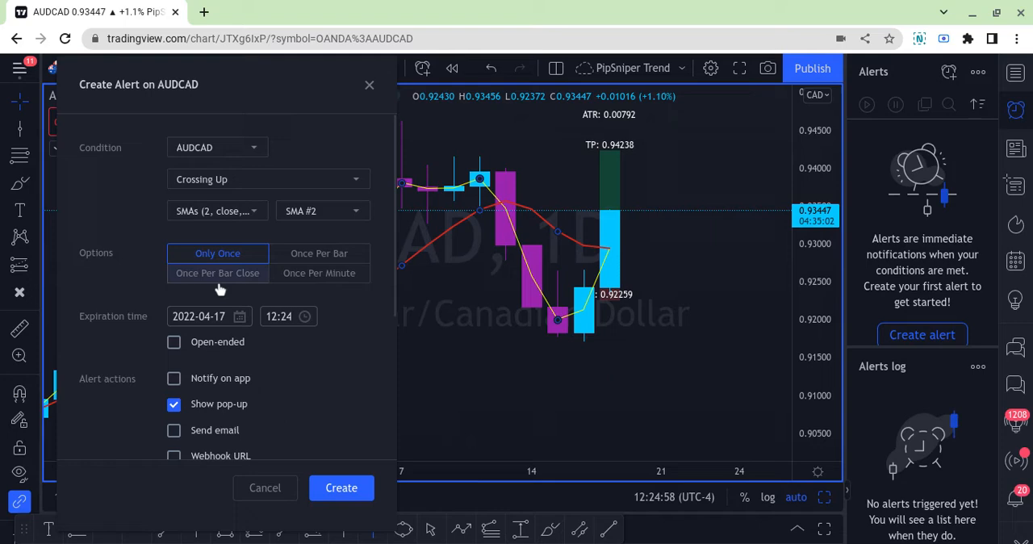
- Reveal the alert name, message and notification options lower in the form
{"action": "scroll", "scroll_direction": "down", "scroll_amount": 3}
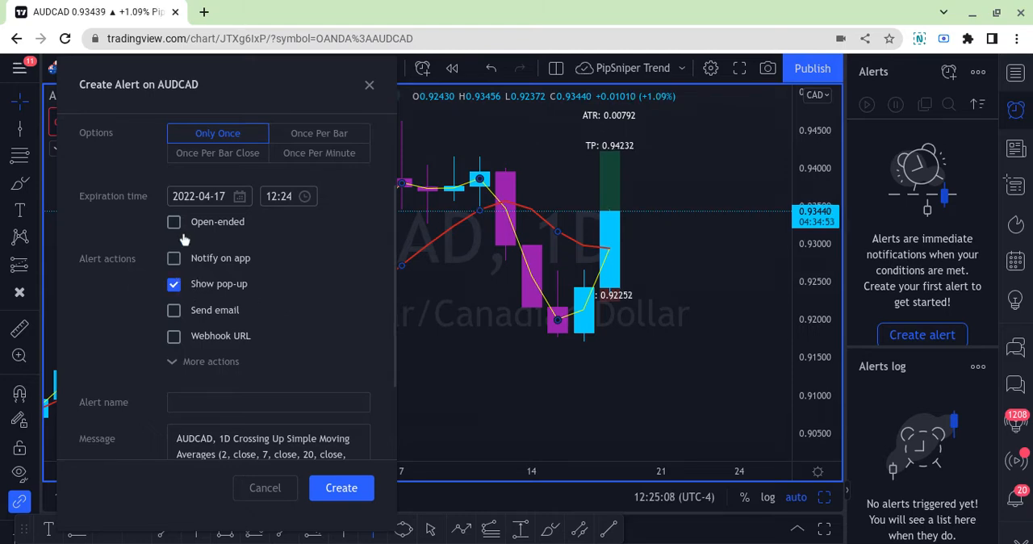
{"action": "mouse_move", "coordinate": [177, 339]}
{"action": "type", "text": "AUDCAD, 1D Crossing Up 7 SMA"}
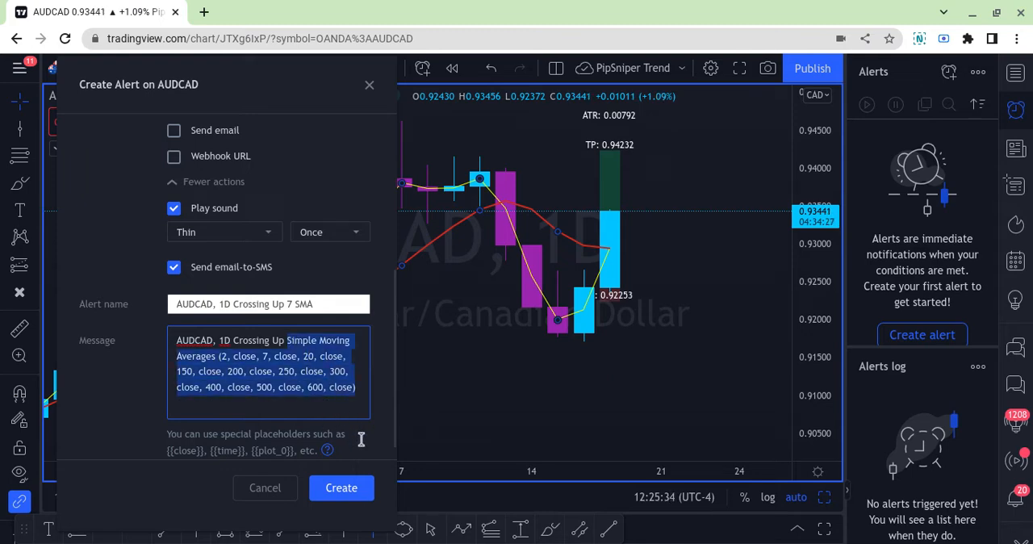
- Trim the message to 'AUDCAD, 1D Crossing Up 7 SMA'
{"action": "key", "text": "Delete"}
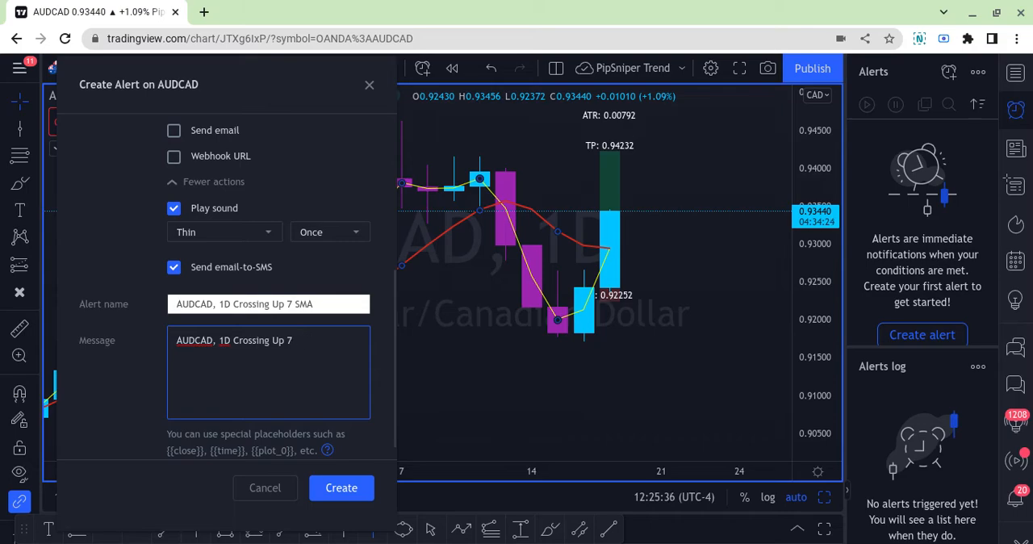
{"action": "type", "text": "SMA"}
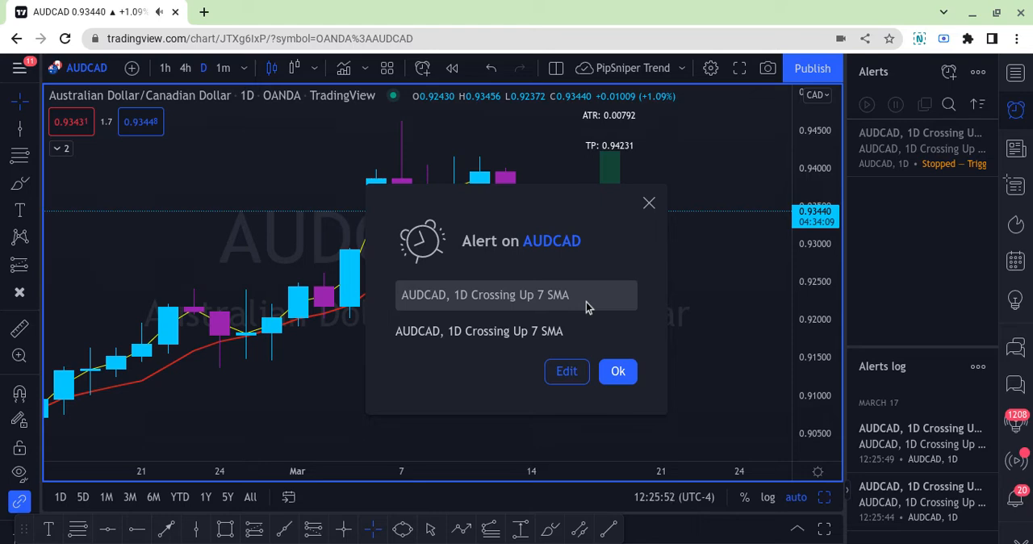
{"action": "mouse_move", "coordinate": [557, 331]}
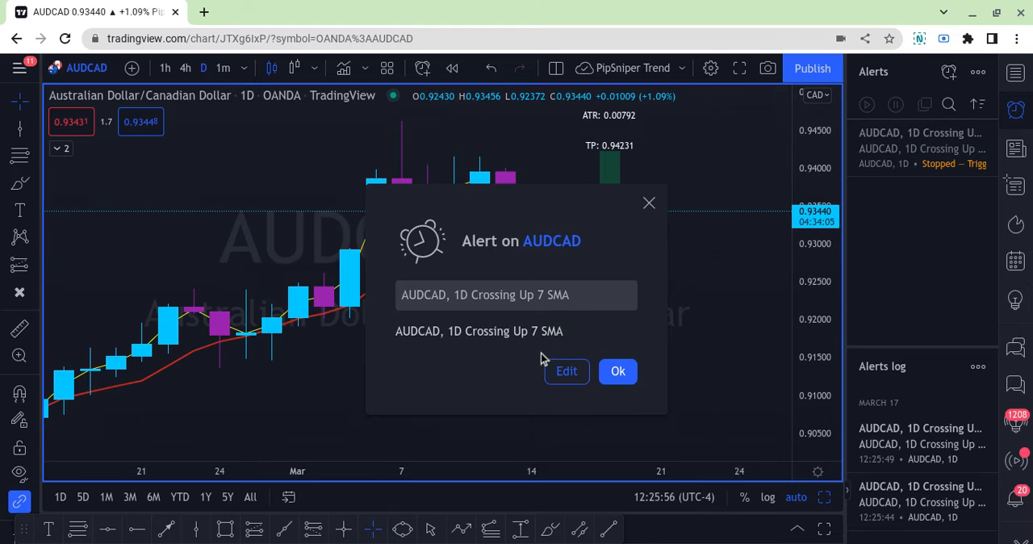
{"action": "mouse_move", "coordinate": [597, 305]}
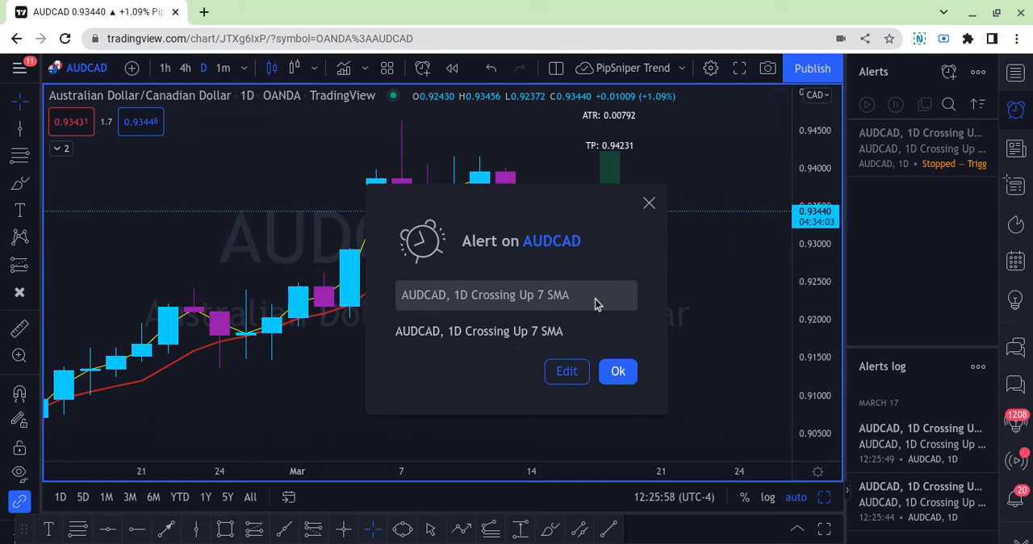
{"action": "mouse_move", "coordinate": [476, 369]}
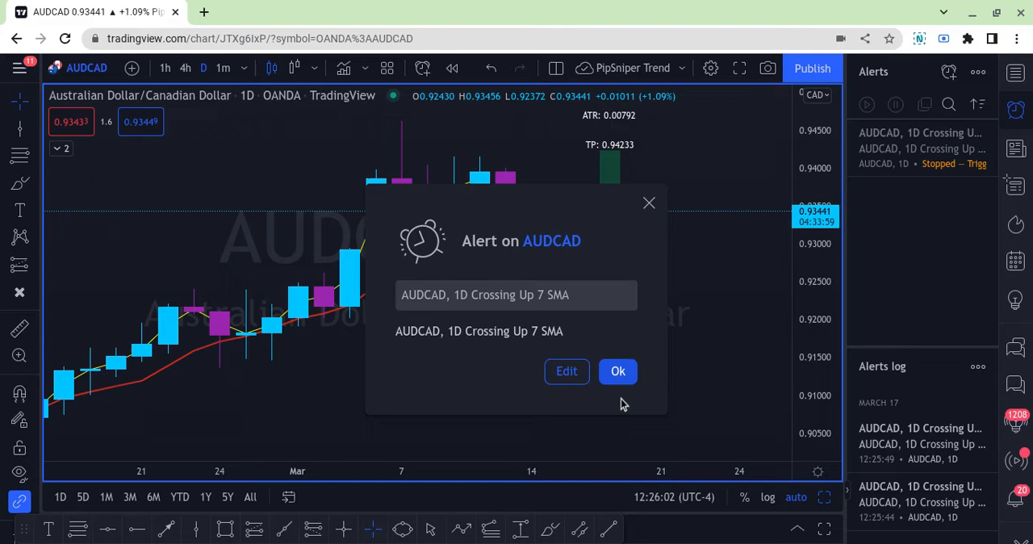
- Dismiss the triggered notification and change the saved alert to fire Once Per Bar Close
{"action": "left_click", "coordinate": [616, 371]}
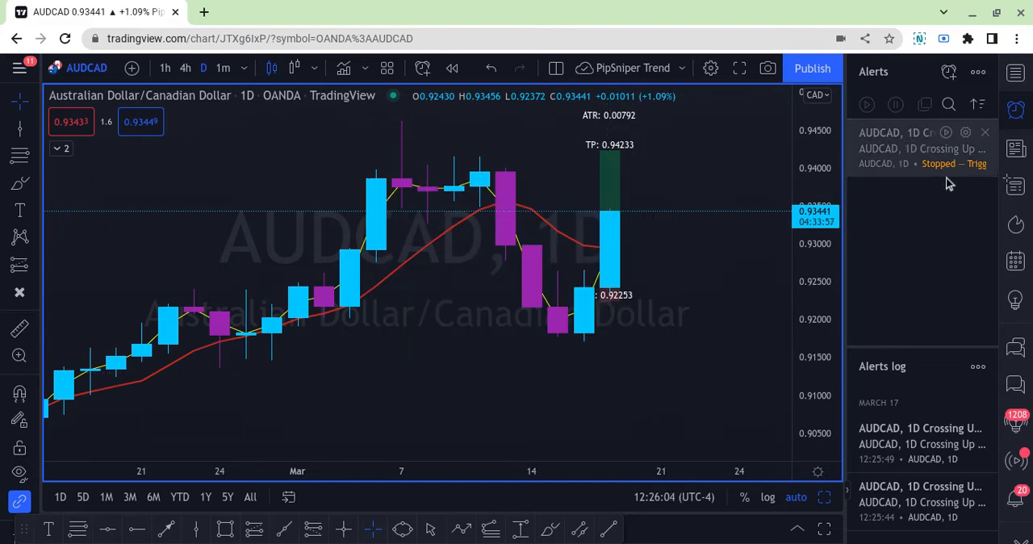
{"action": "left_click", "coordinate": [965, 132]}
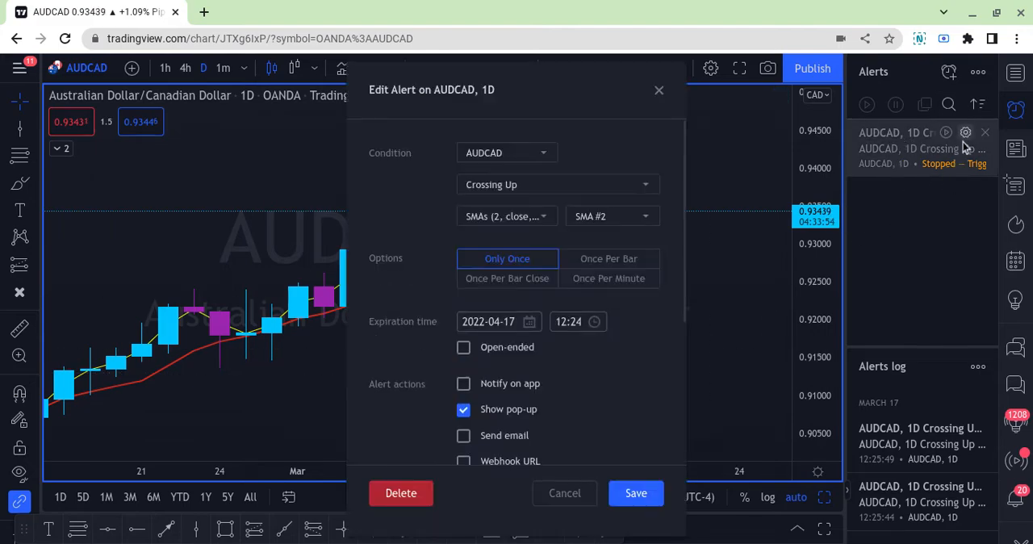
{"action": "left_click", "coordinate": [608, 258]}
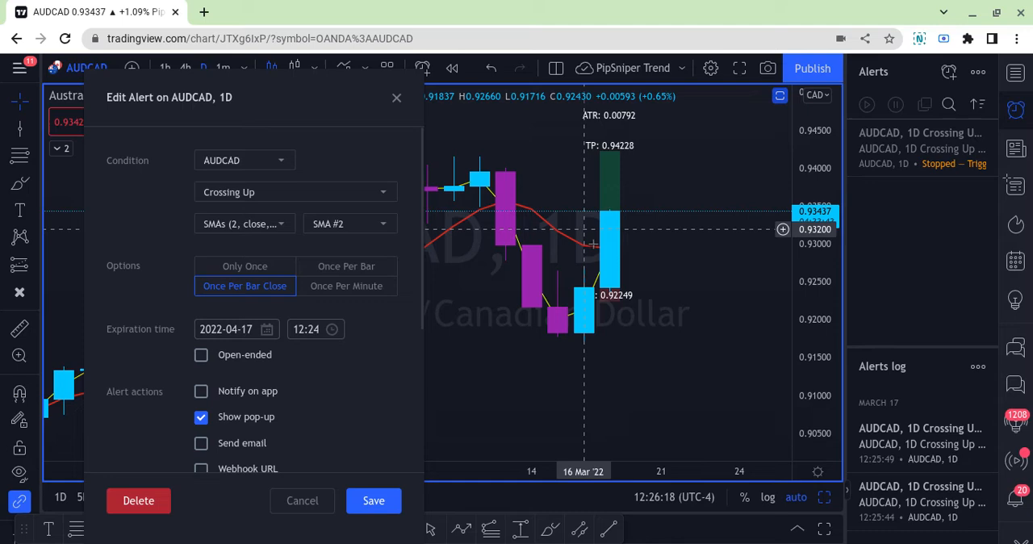
{"action": "mouse_move", "coordinate": [245, 265]}
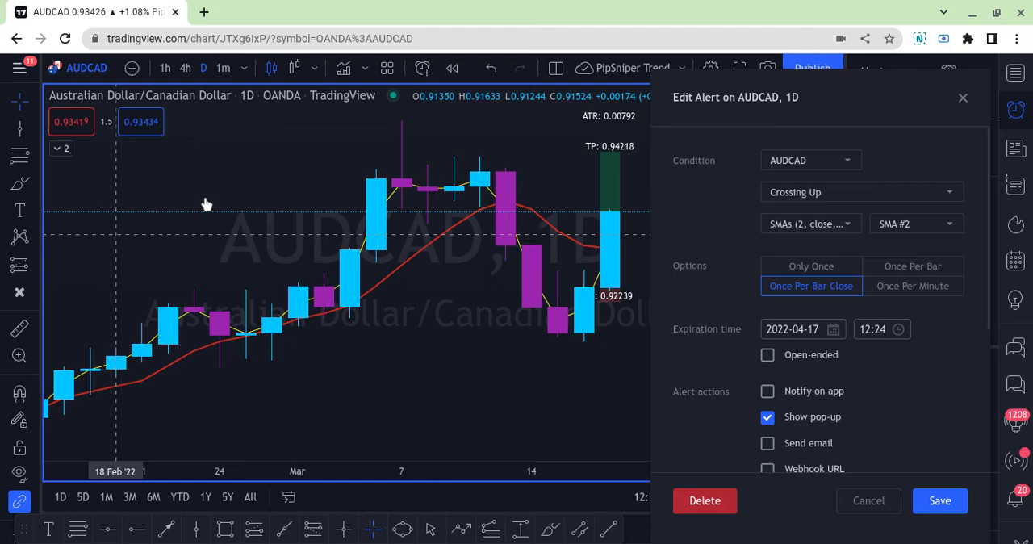
{"action": "mouse_move", "coordinate": [419, 336]}
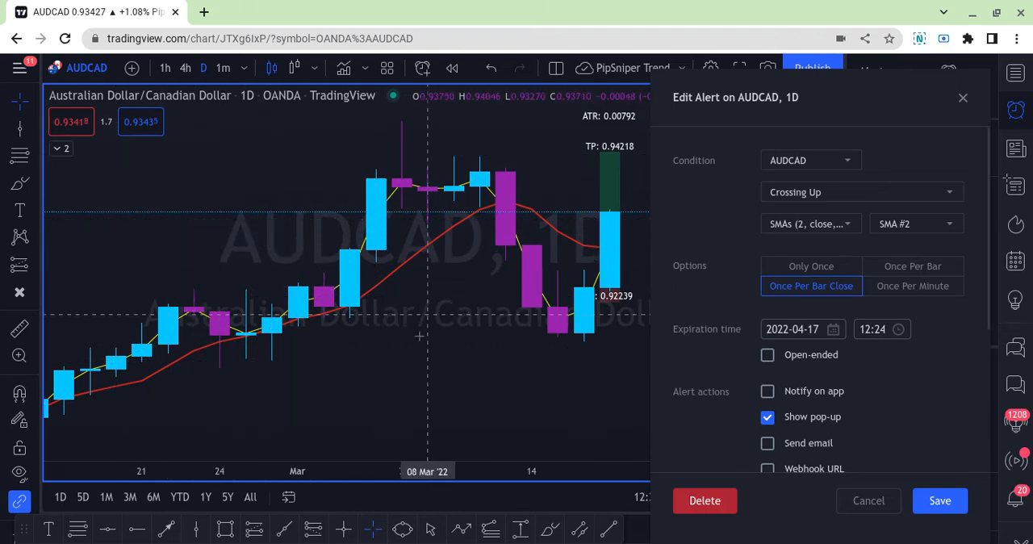